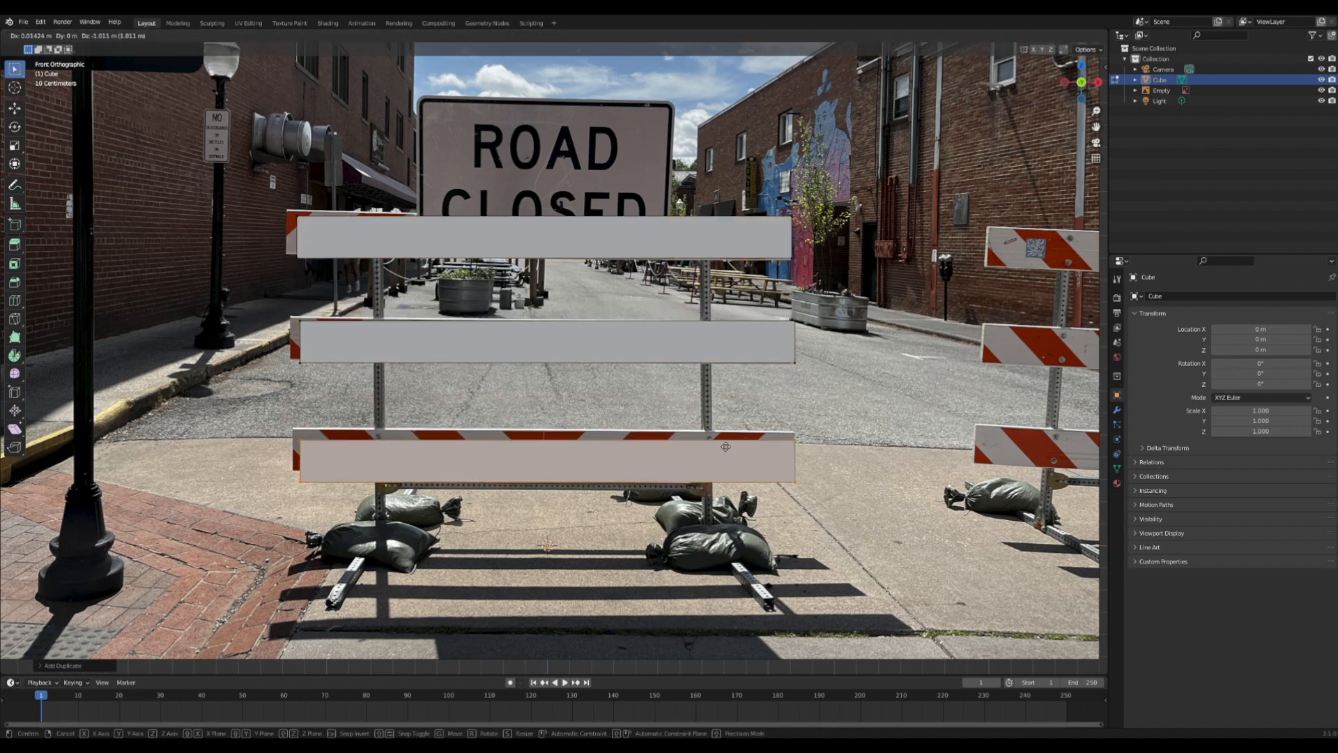
# Extrude the leg edges toward the lower rail and scale them into a tapered bracket tip.
pyautogui.press('Tab')
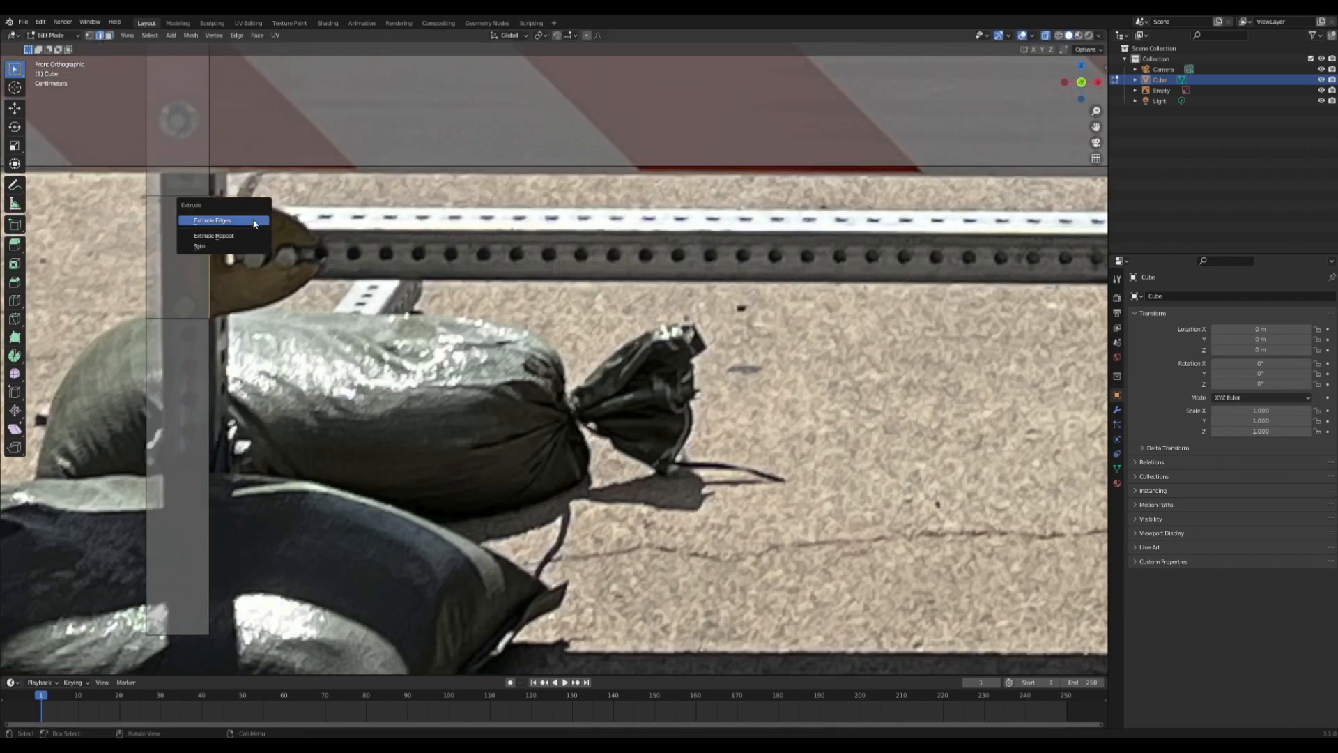
pyautogui.click(212, 220)
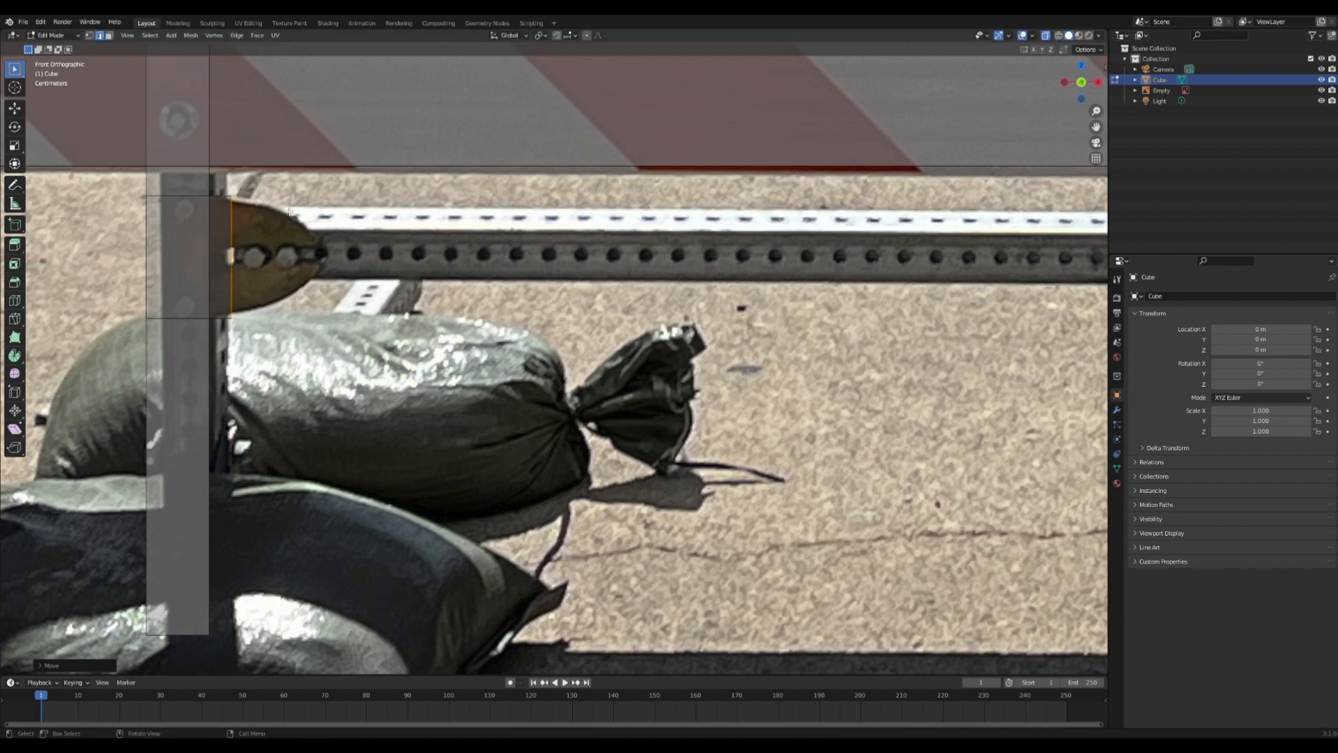
pyautogui.press('s')
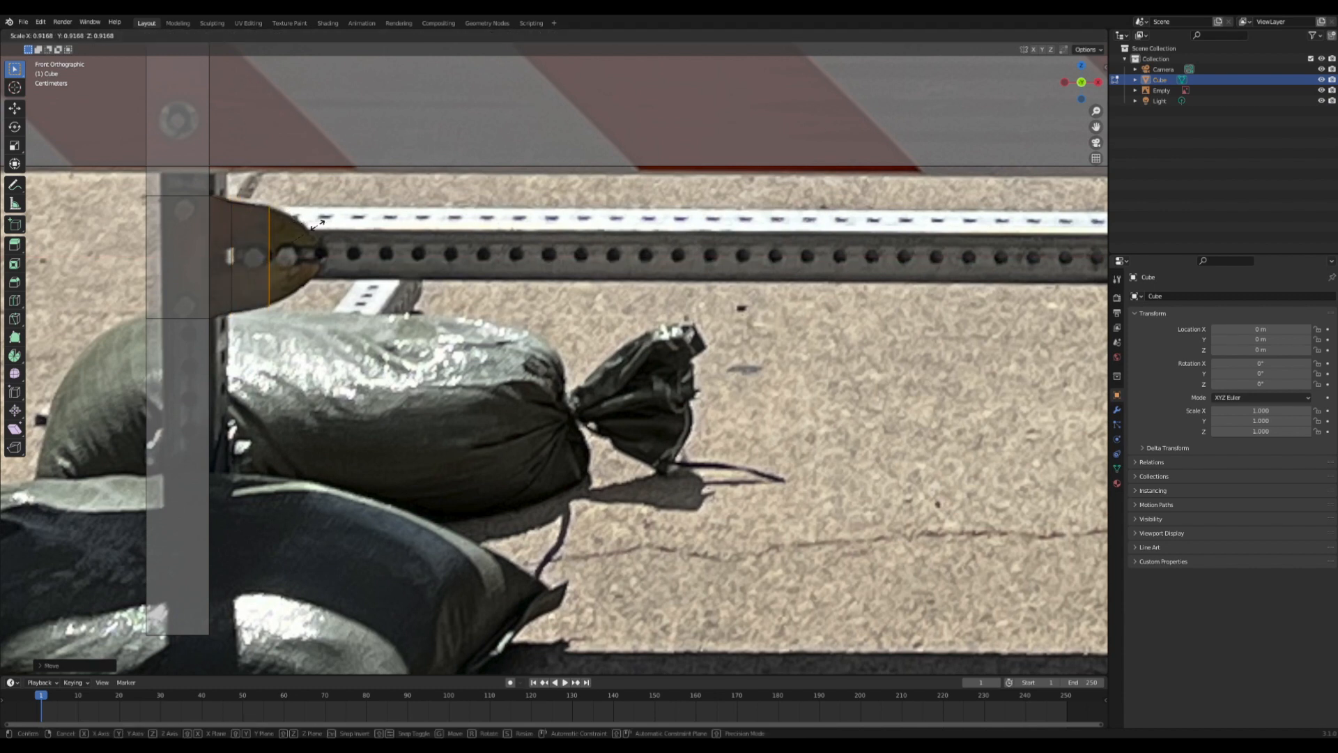
pyautogui.press('Tab')
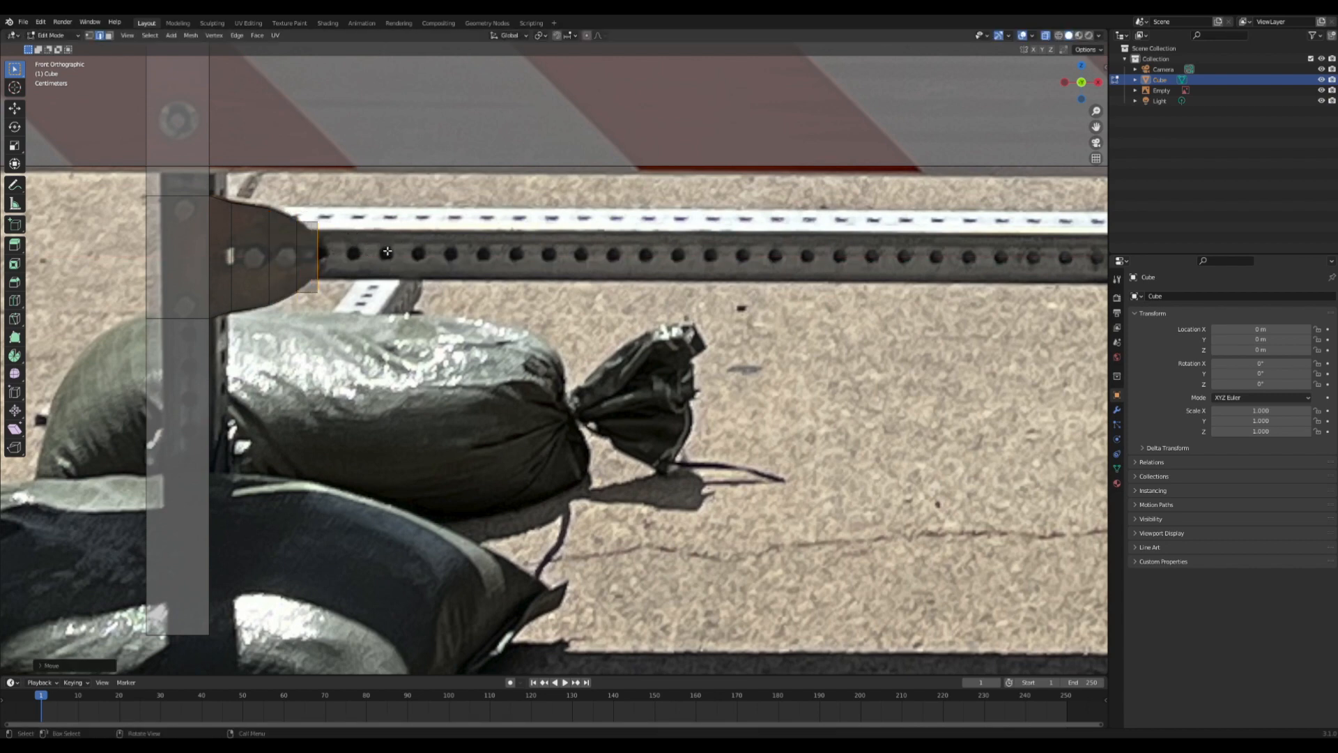
pyautogui.click(329, 23)
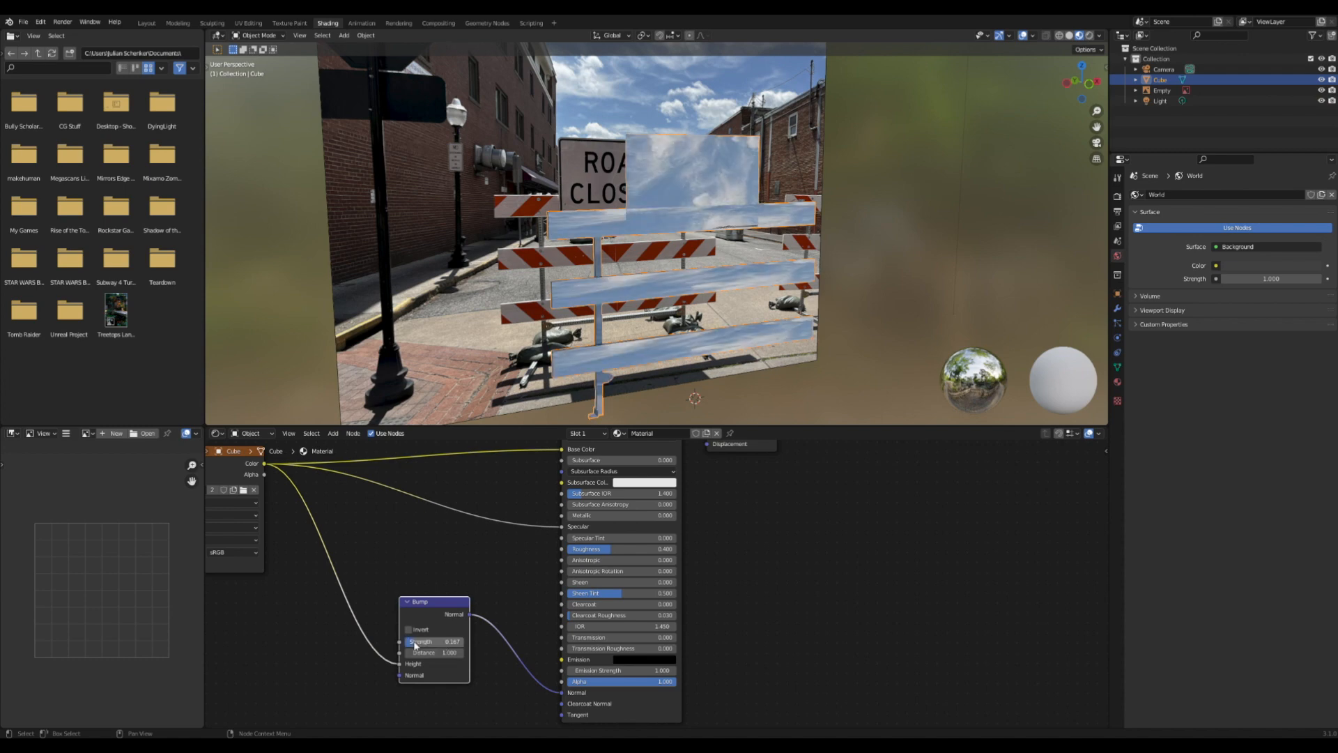
# Enable Invert on the material's Bump node and switch the render engine to Cycles.
pyautogui.click(409, 630)
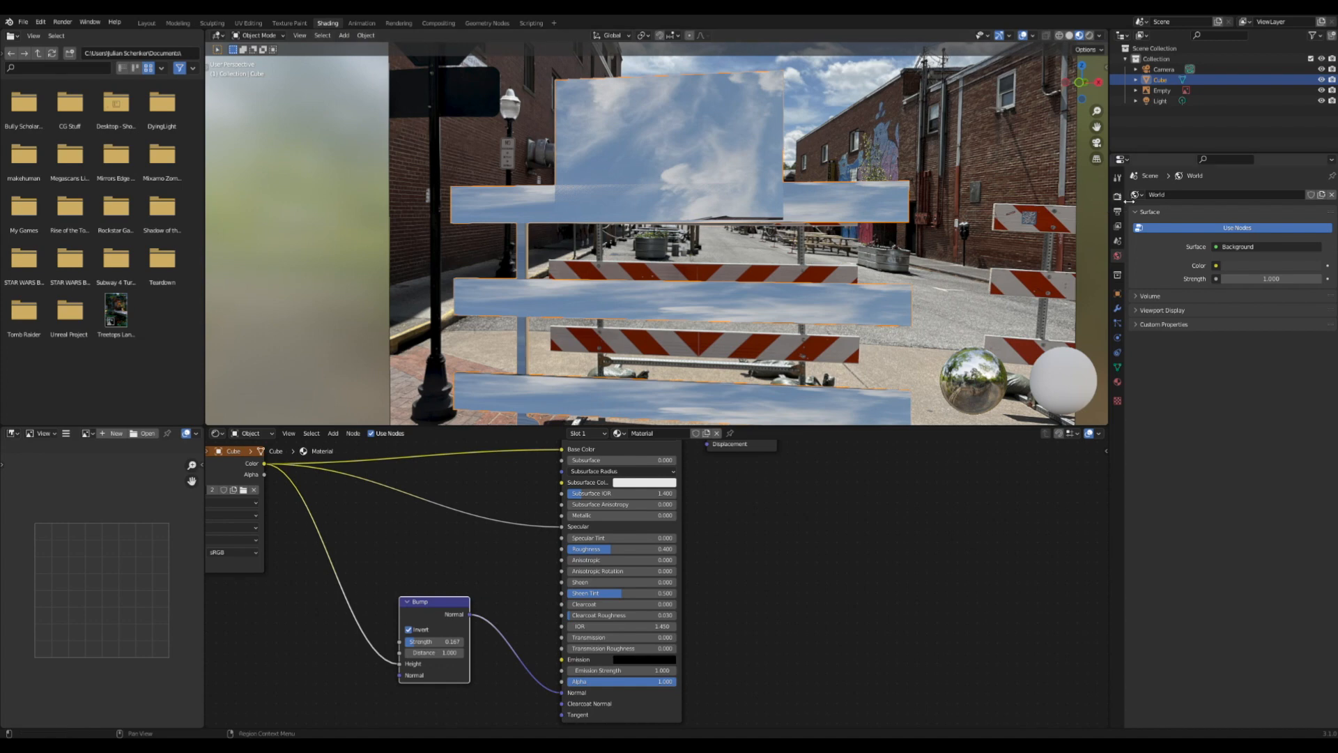
pyautogui.click(1271, 195)
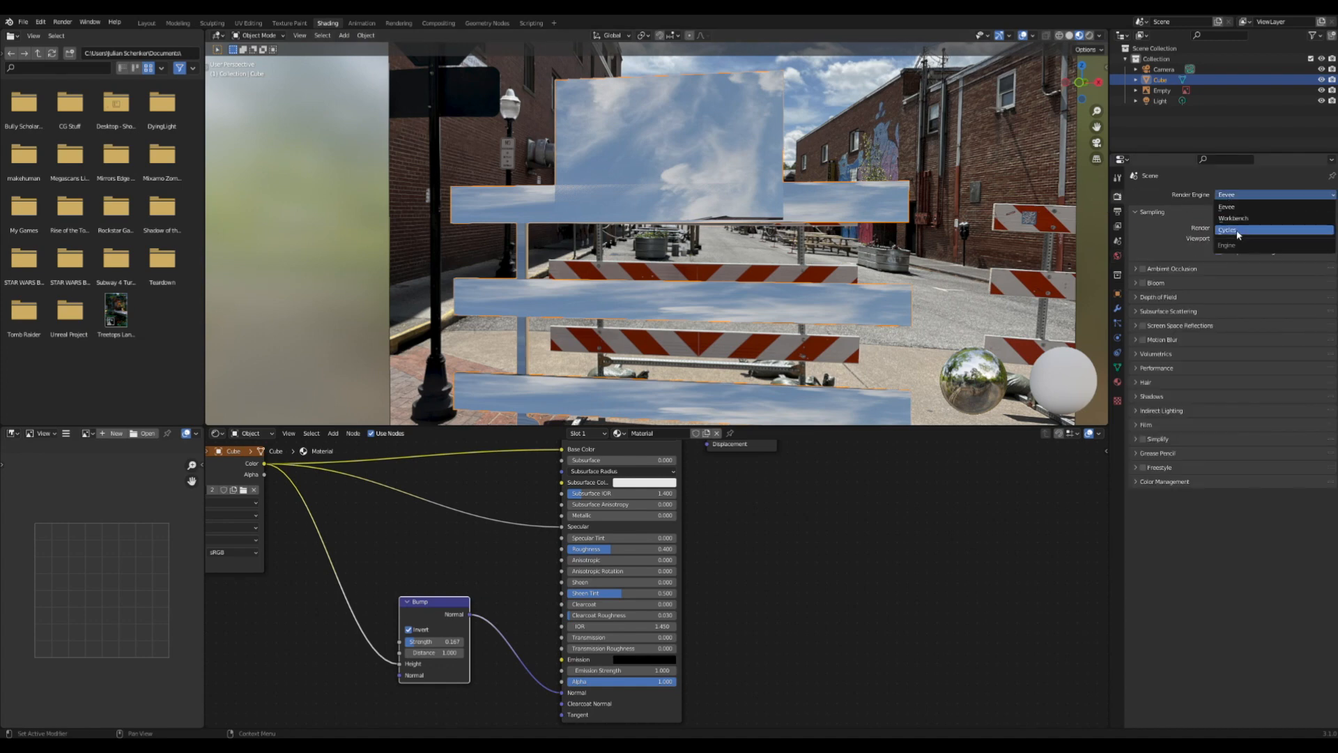
pyautogui.click(1236, 230)
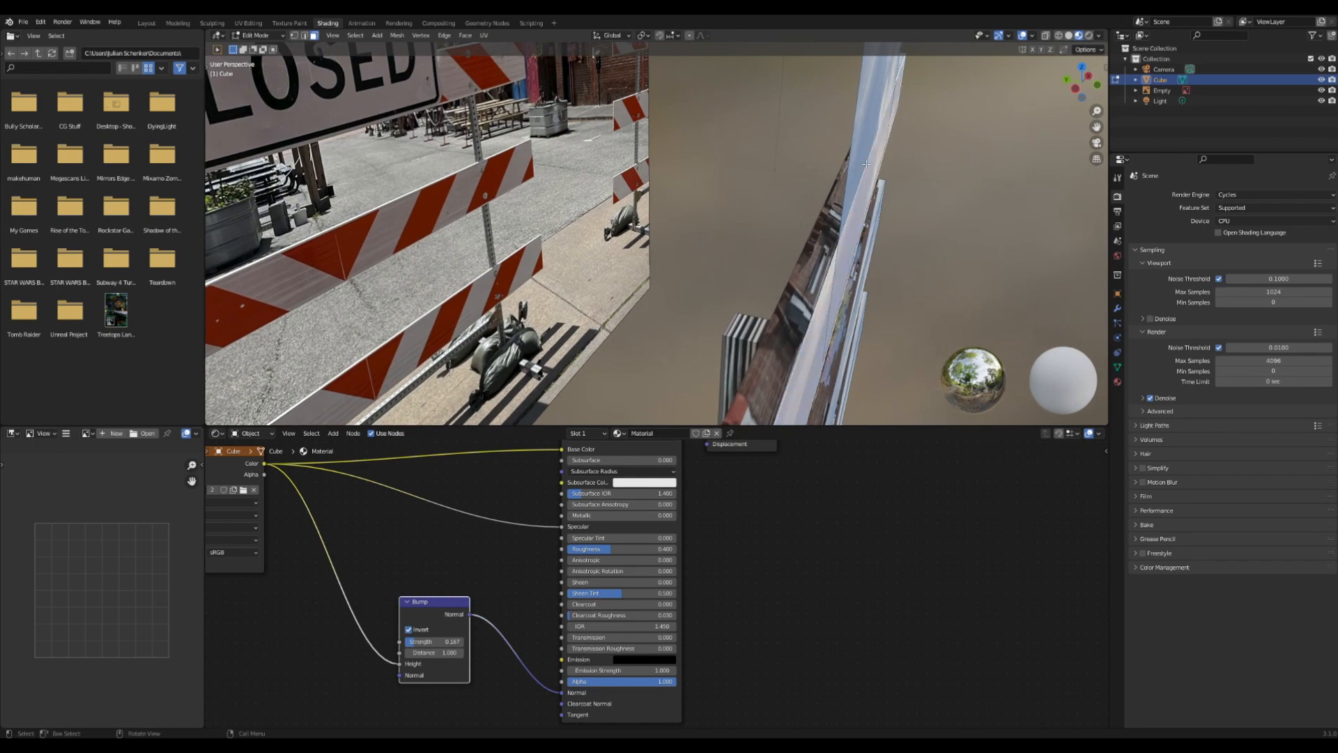
# Arrange the sign's UVs over the ROAD CLOSED lettering of the reference photo.
pyautogui.click(248, 22)
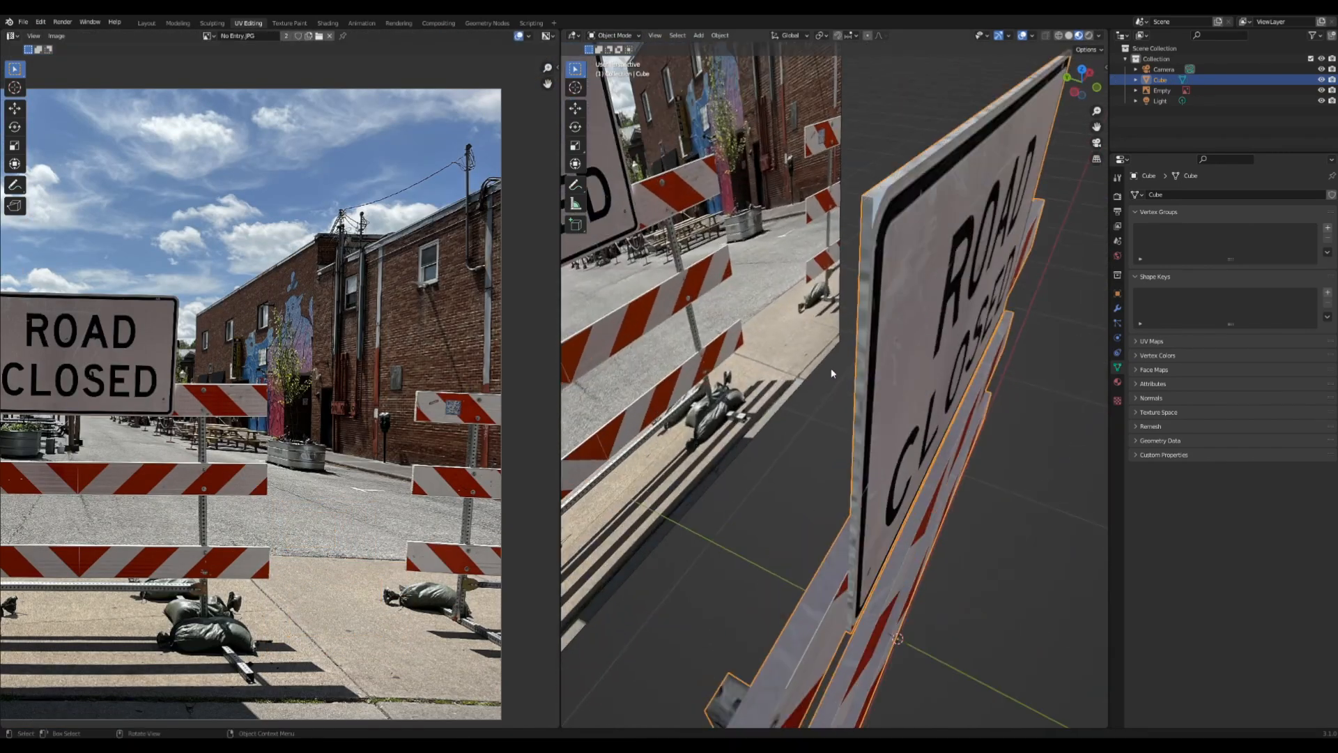
pyautogui.click(615, 35)
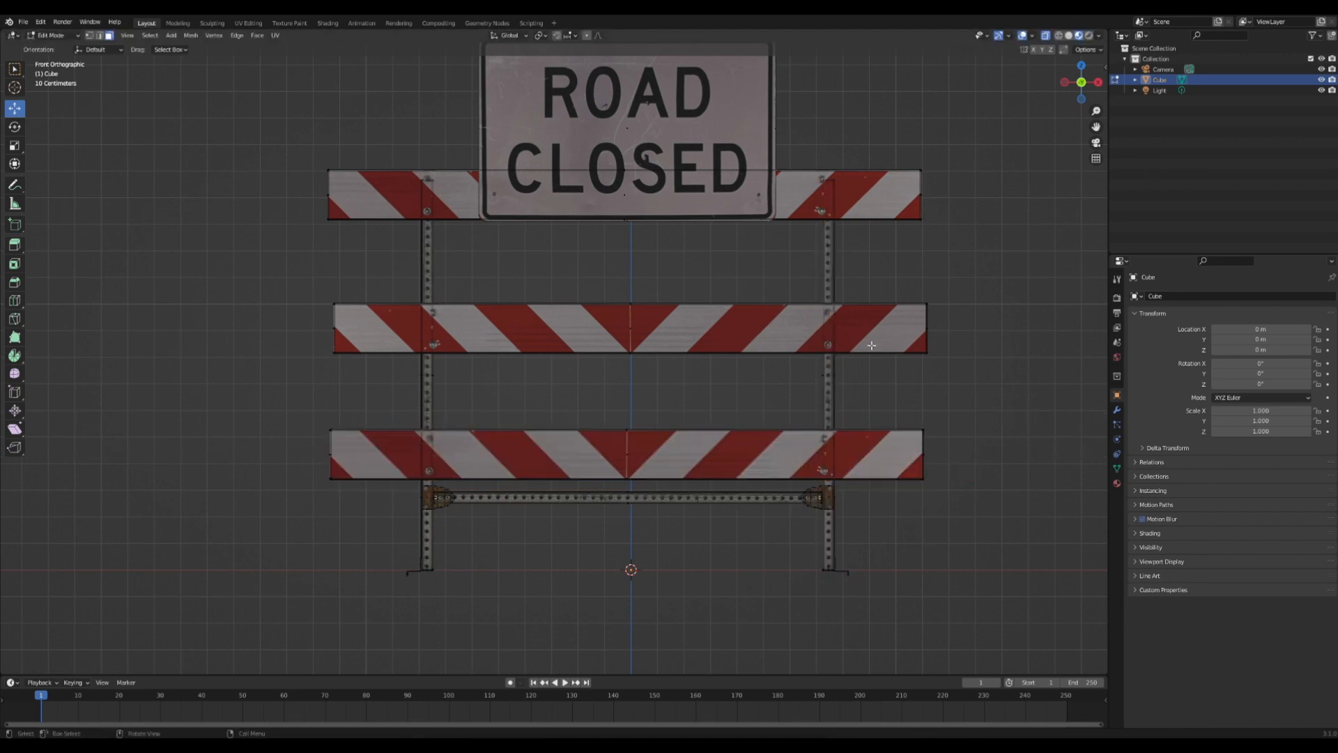
# Return to Object Mode and turn the scene light into a Sun lamp of strength 10.
pyautogui.press('Tab')
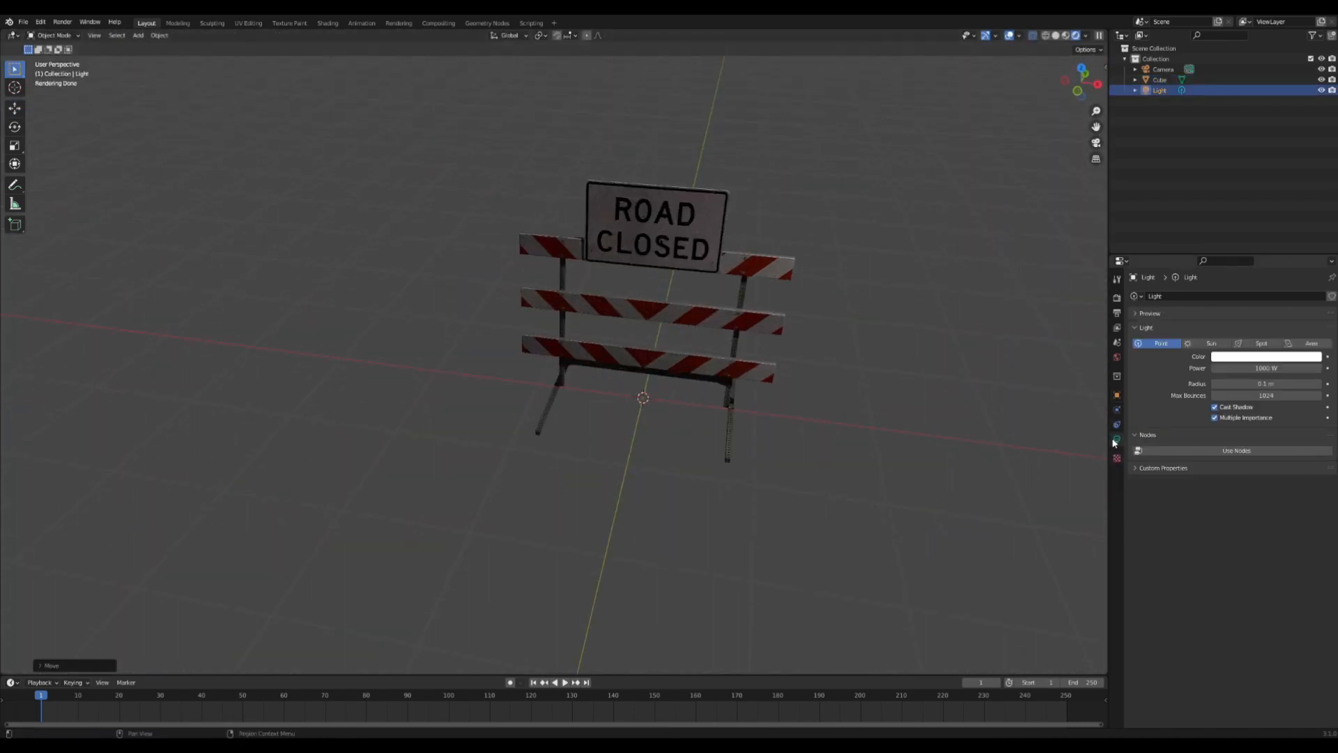
pyautogui.click(1210, 343)
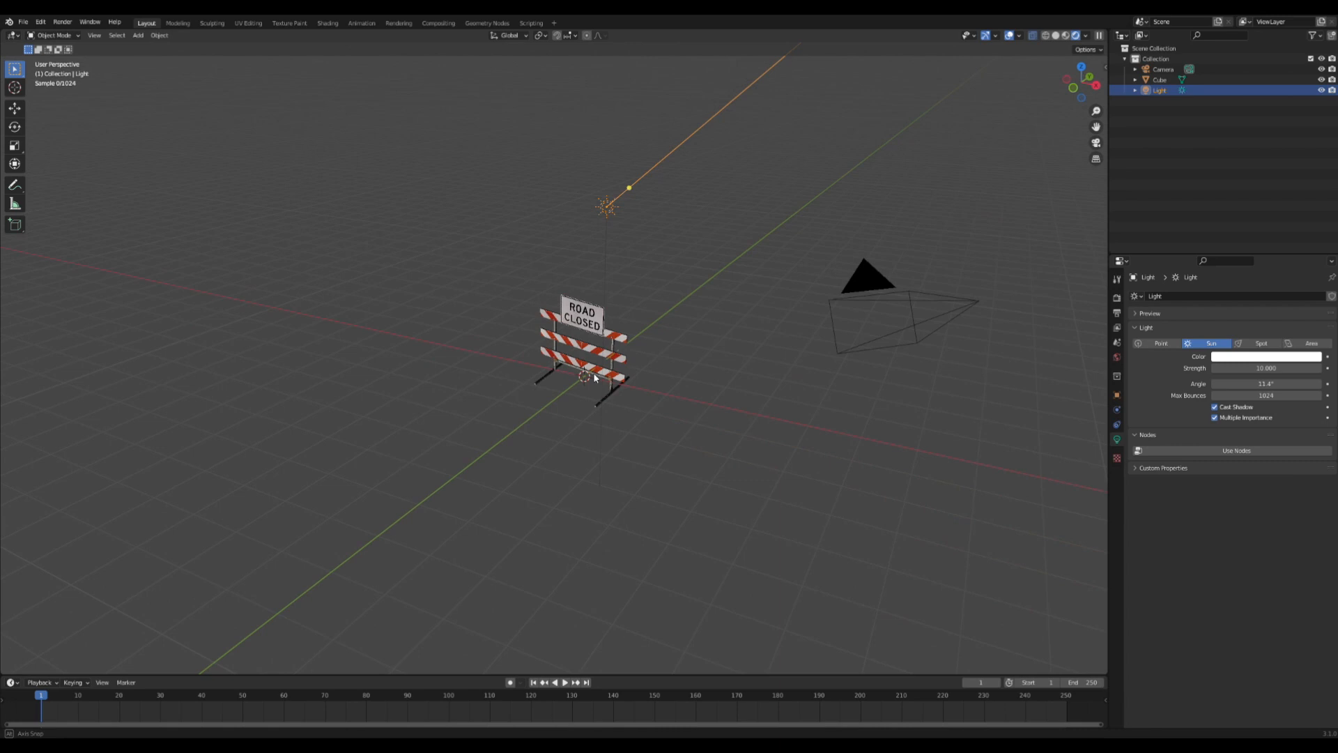